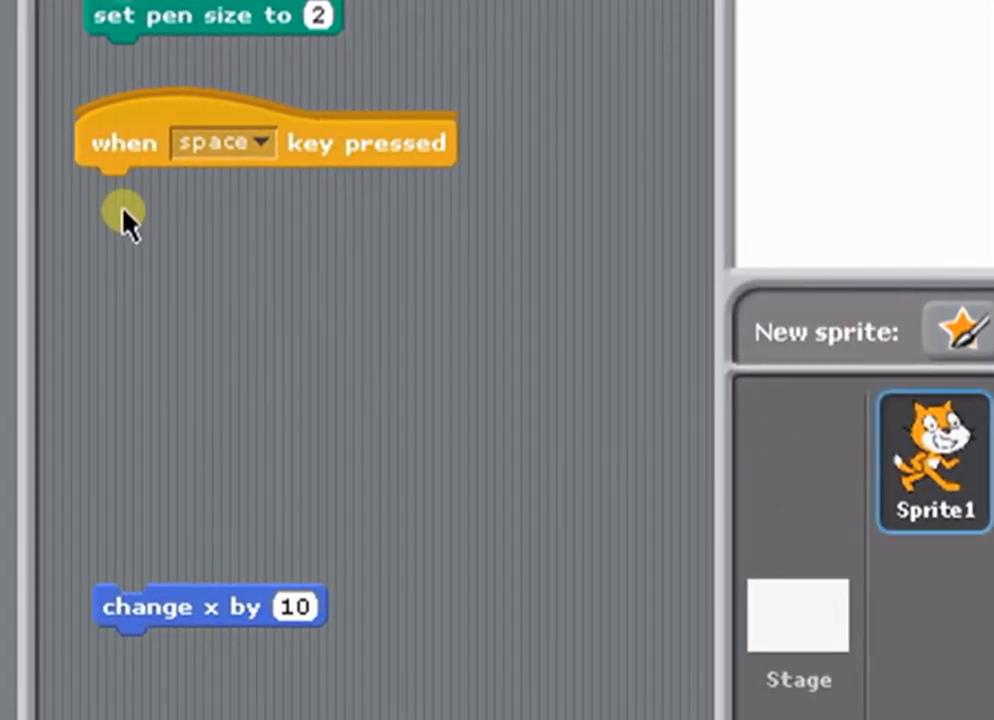
pyautogui.moveTo(440, 210)
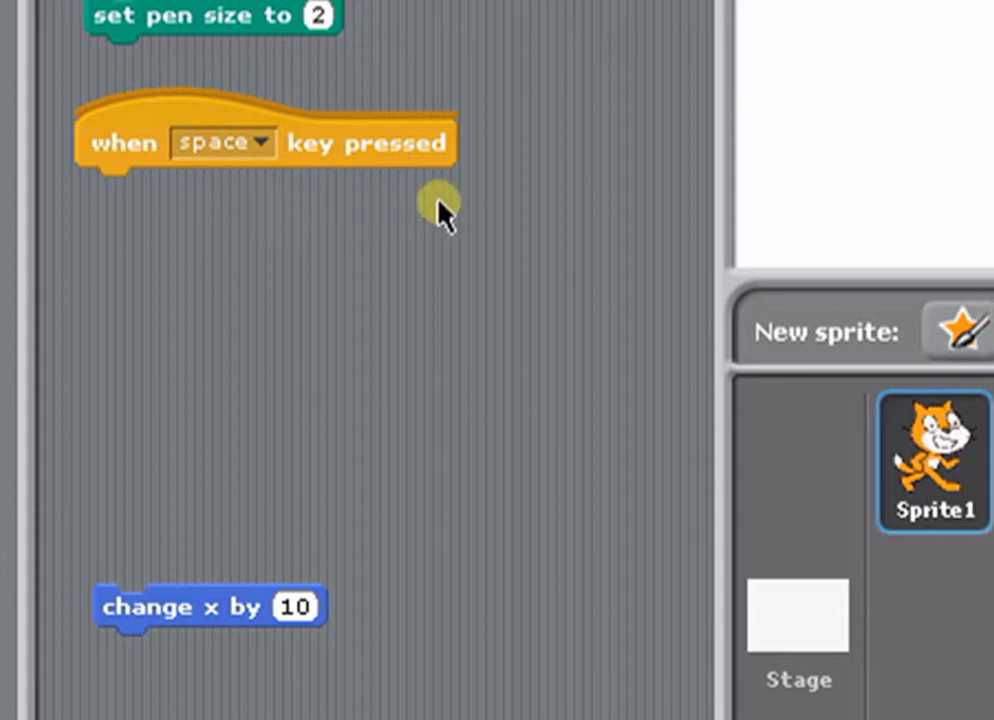
pyautogui.moveTo(492, 236)
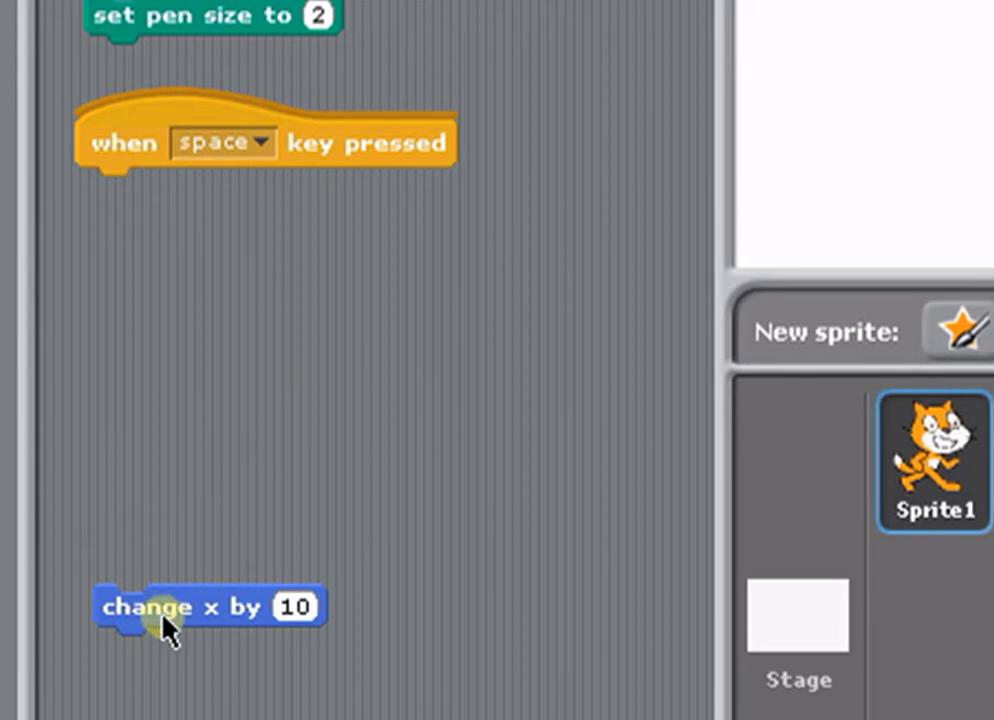
# Attach 'change x by 10' under the space-key hat and test that the cat moves right.
pyautogui.moveTo(176, 608); pyautogui.dragTo(176, 318)
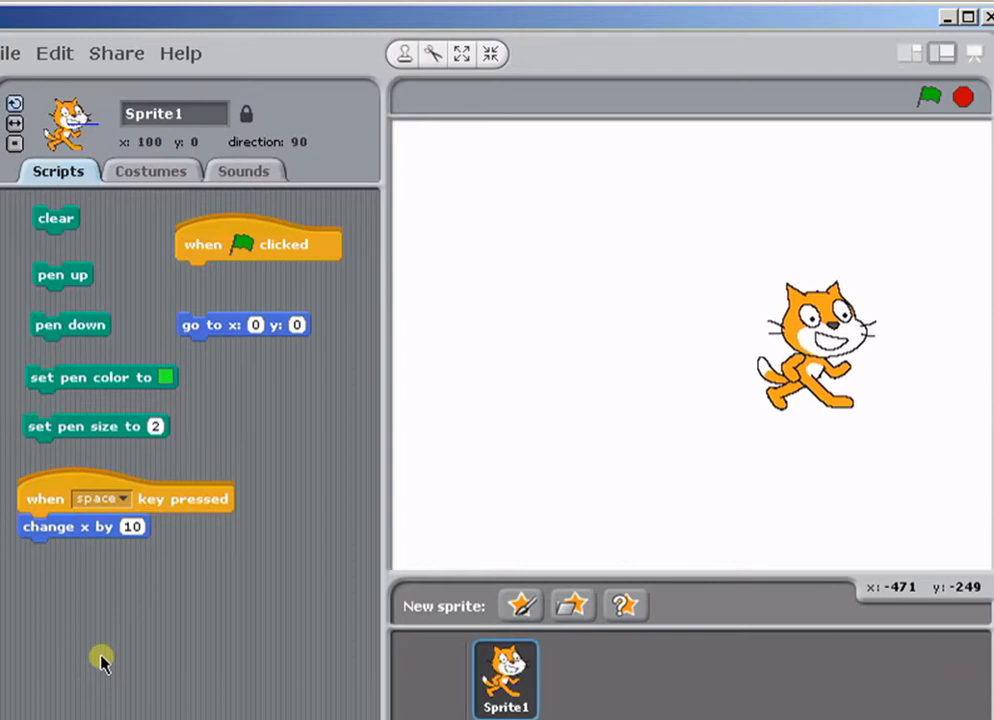
pyautogui.press('space')
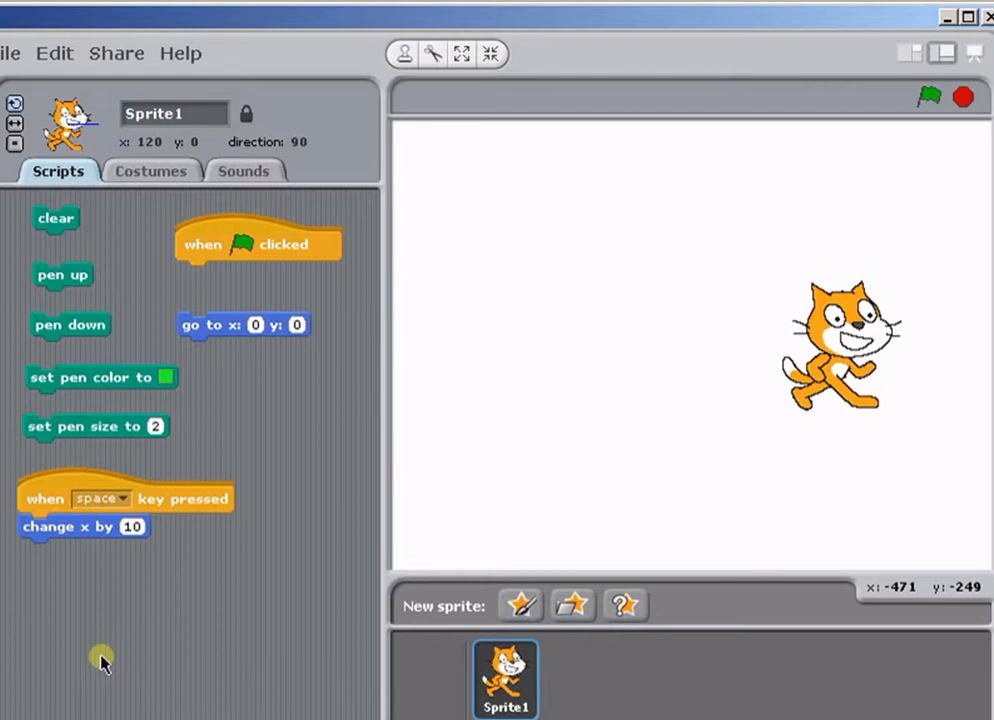
pyautogui.moveTo(112, 592)
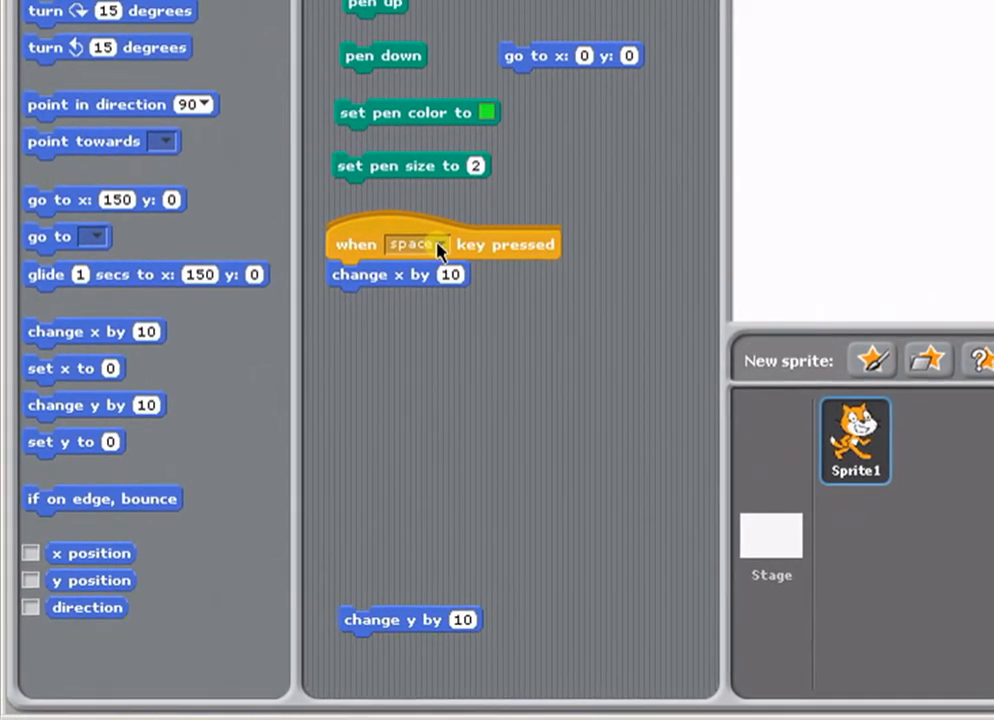
# Switch the hat block's trigger key from space to right arrow.
pyautogui.click(418, 244)
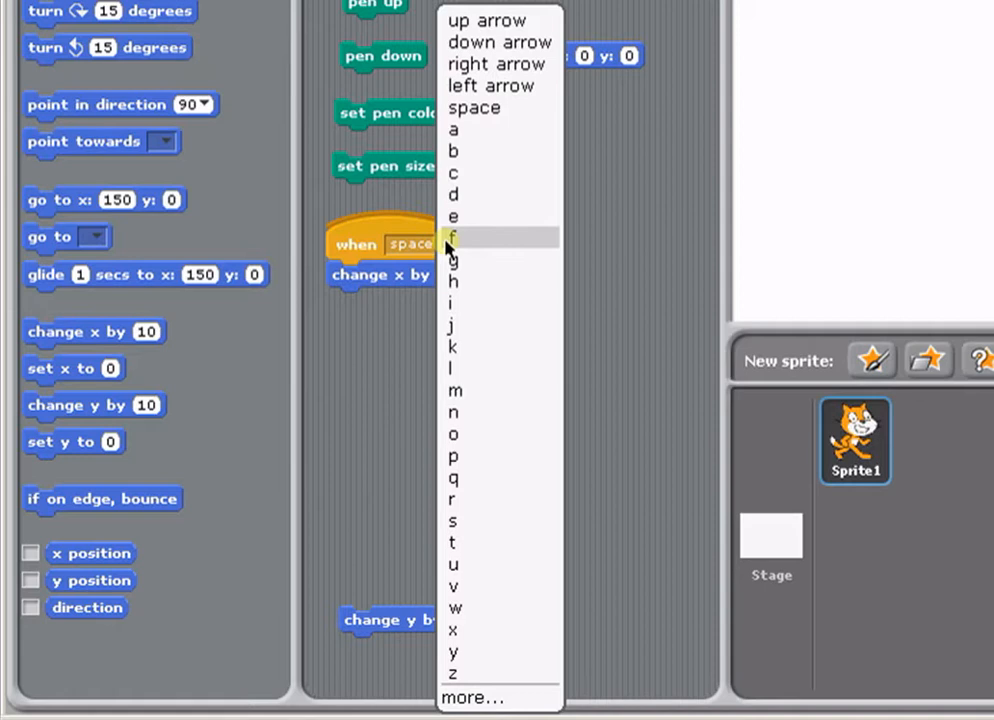
pyautogui.moveTo(490, 108)
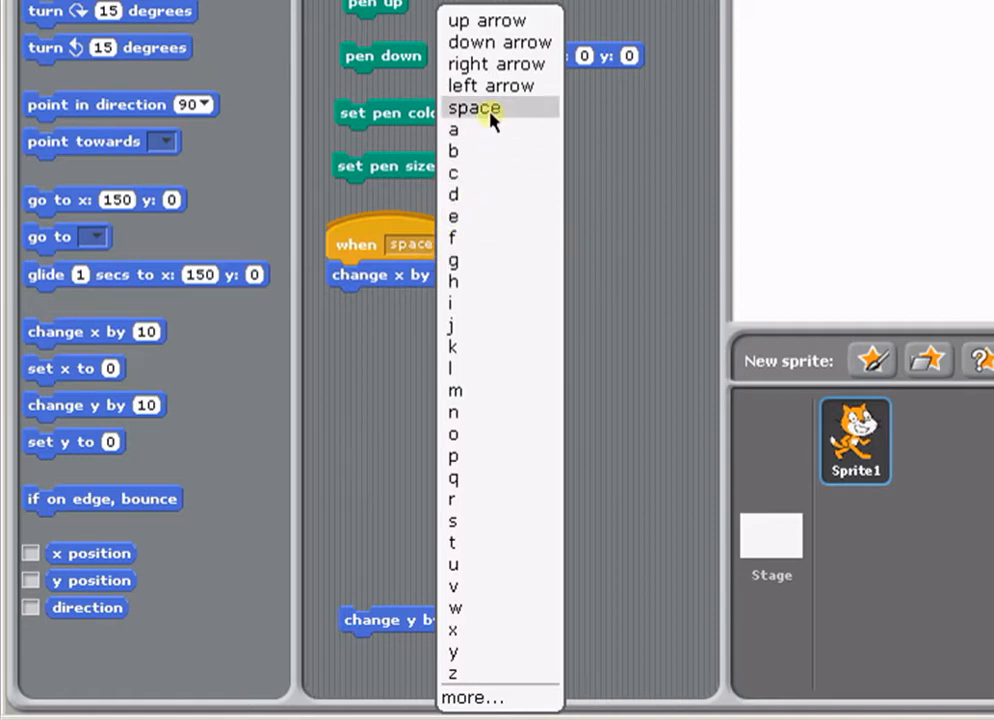
pyautogui.moveTo(500, 20)
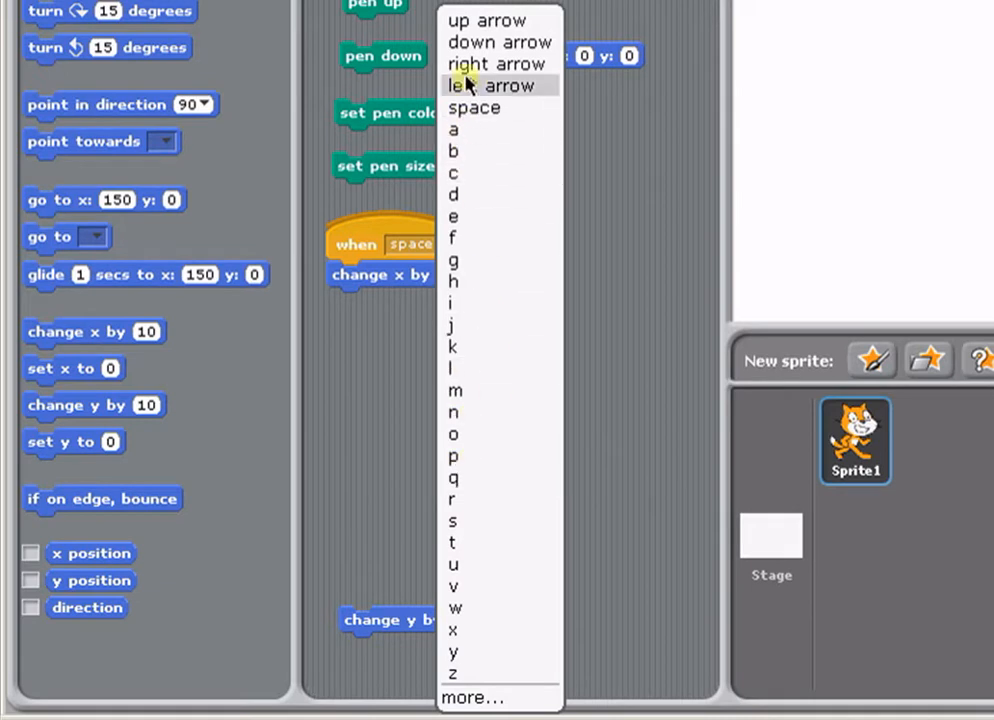
pyautogui.moveTo(484, 64)
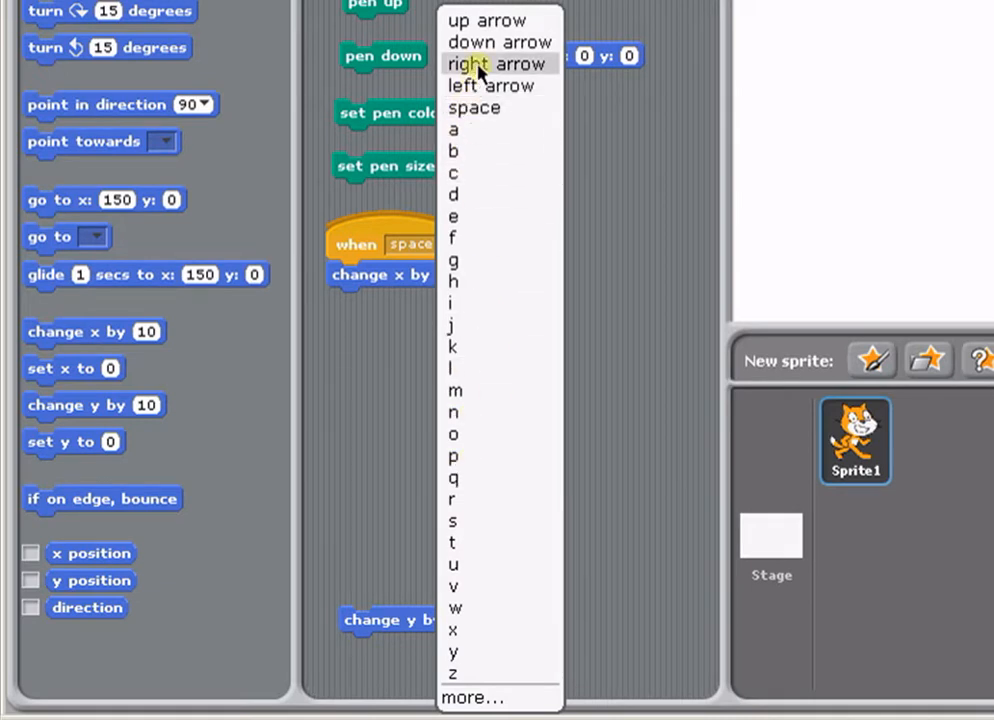
pyautogui.click(498, 62)
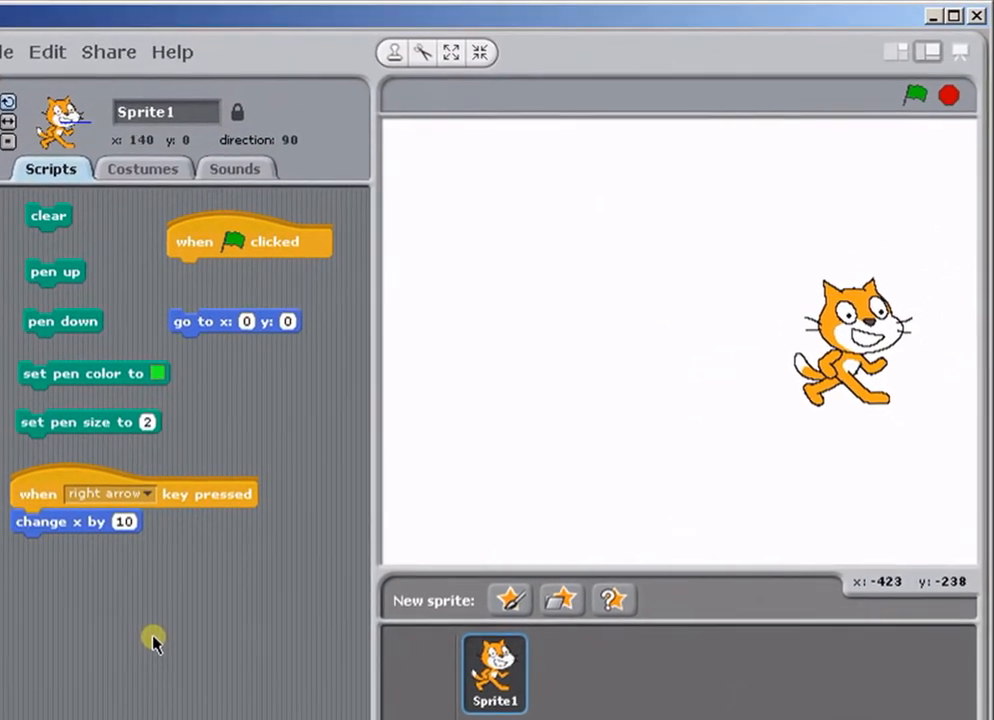
# Press the right arrow twice to step the cat further right, to x 170.
pyautogui.press('Right')
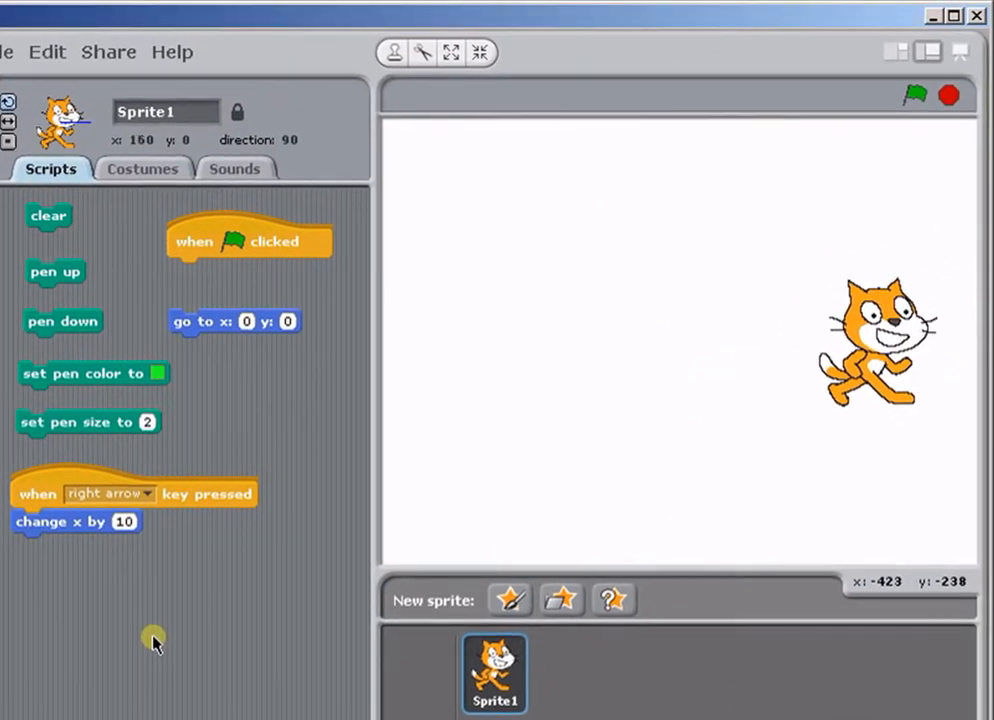
pyautogui.press('Right')
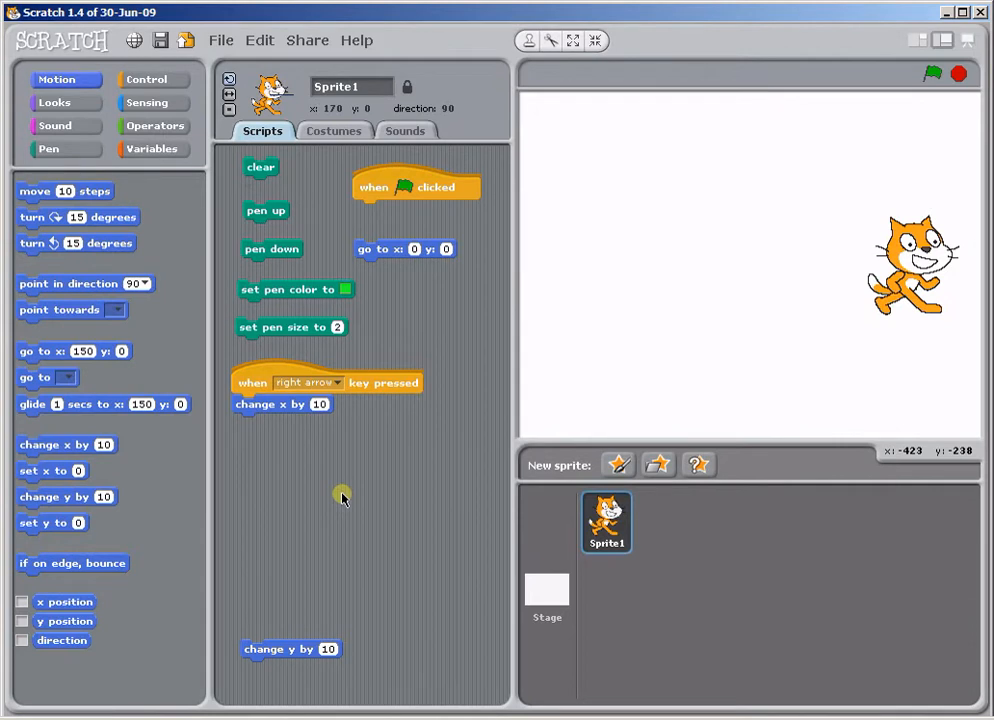
pyautogui.moveTo(148, 80)
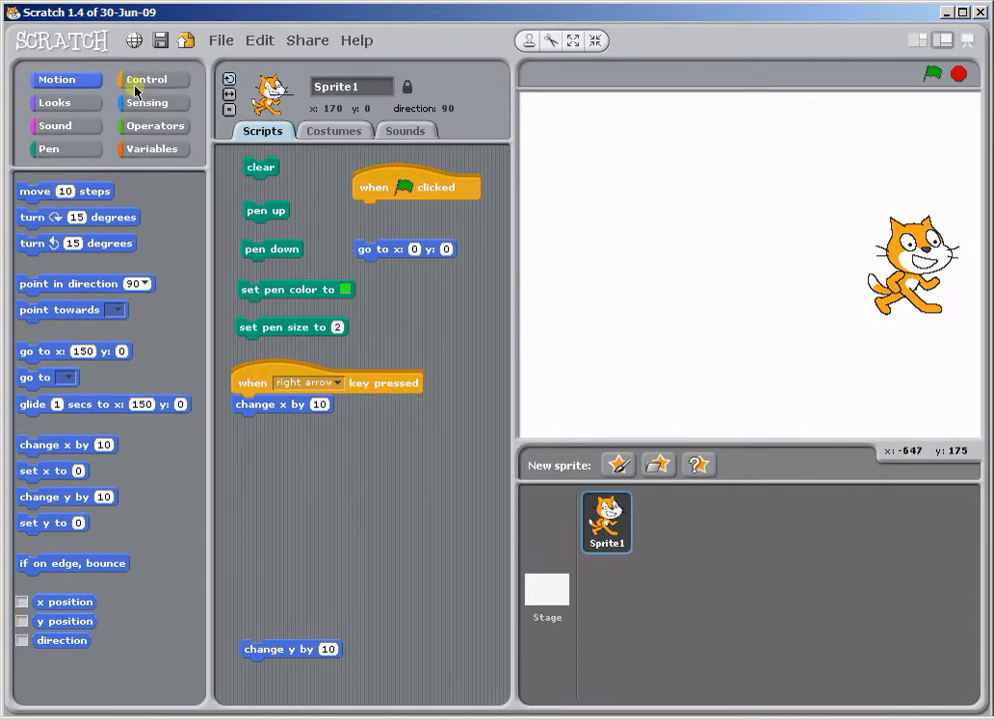
# Add a second 'when key pressed' hat from Control and choose its trigger key.
pyautogui.click(152, 80)
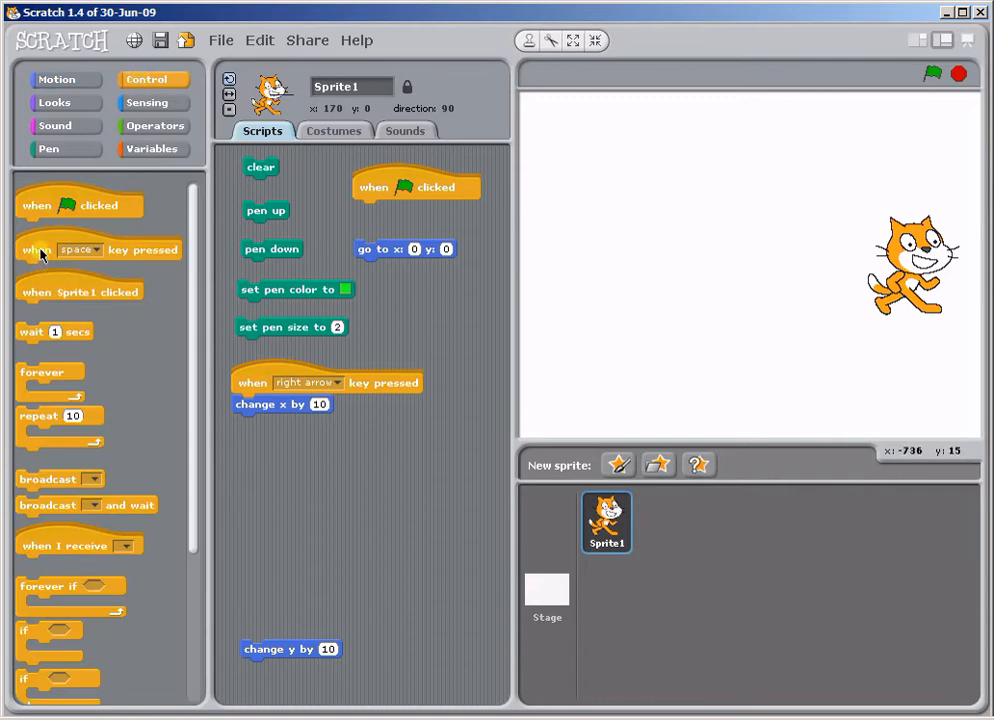
pyautogui.moveTo(96, 248); pyautogui.dragTo(316, 474)
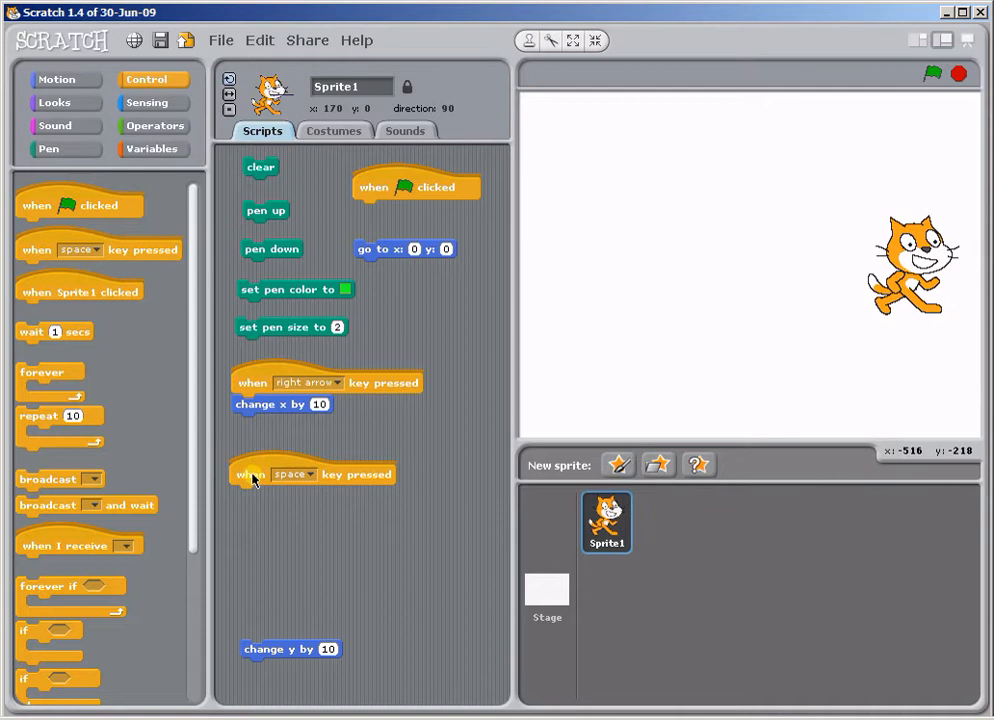
pyautogui.click(294, 474)
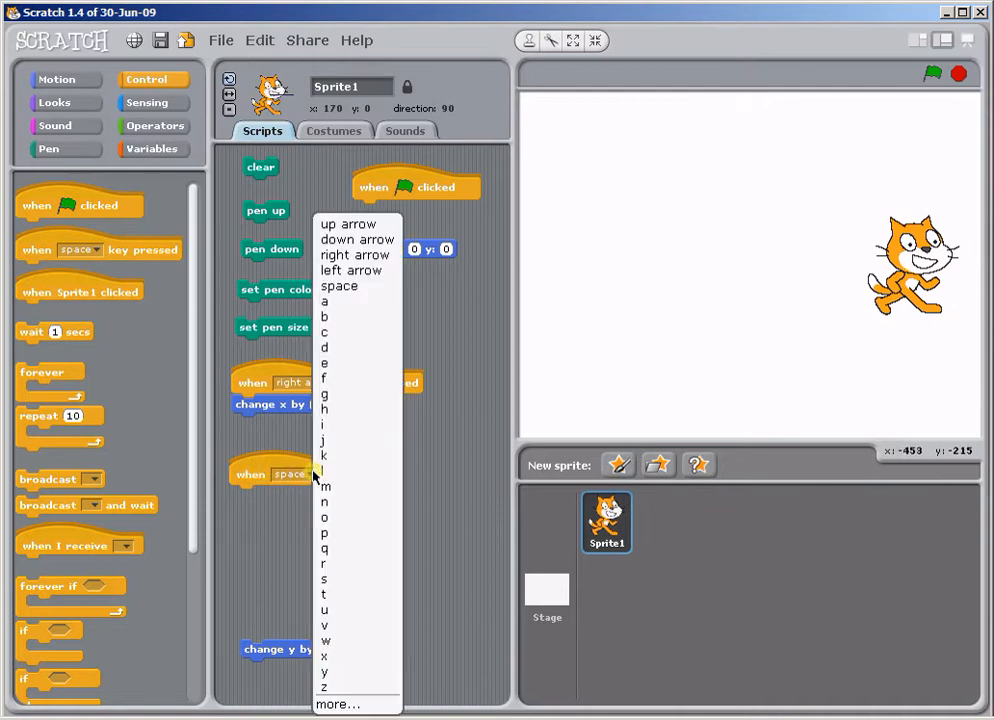
pyautogui.moveTo(352, 270)
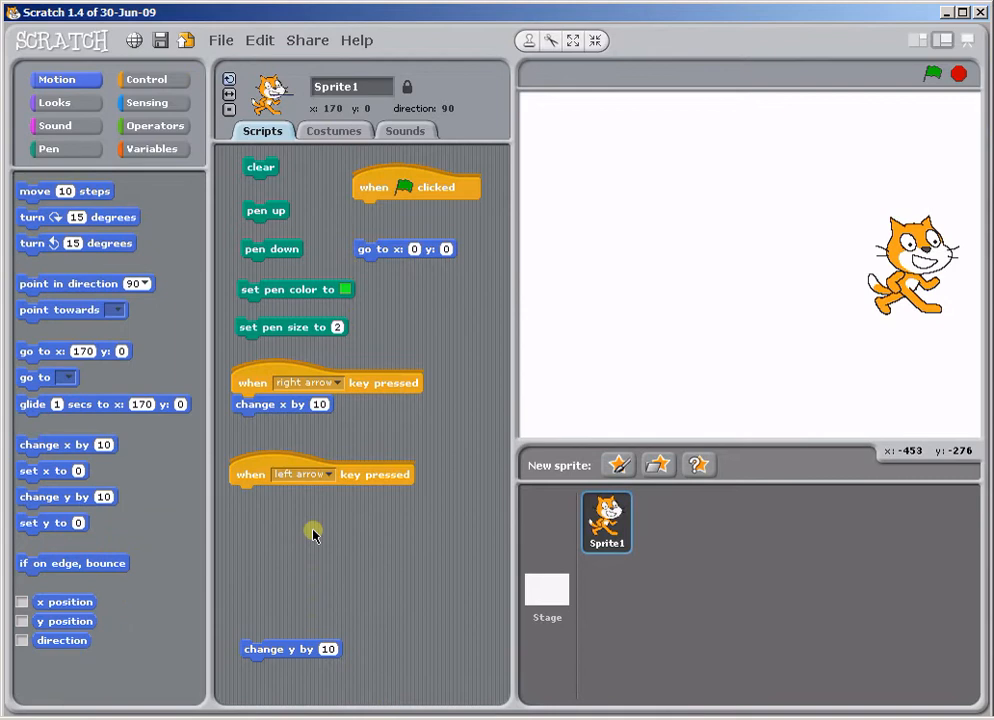
pyautogui.moveTo(256, 432)
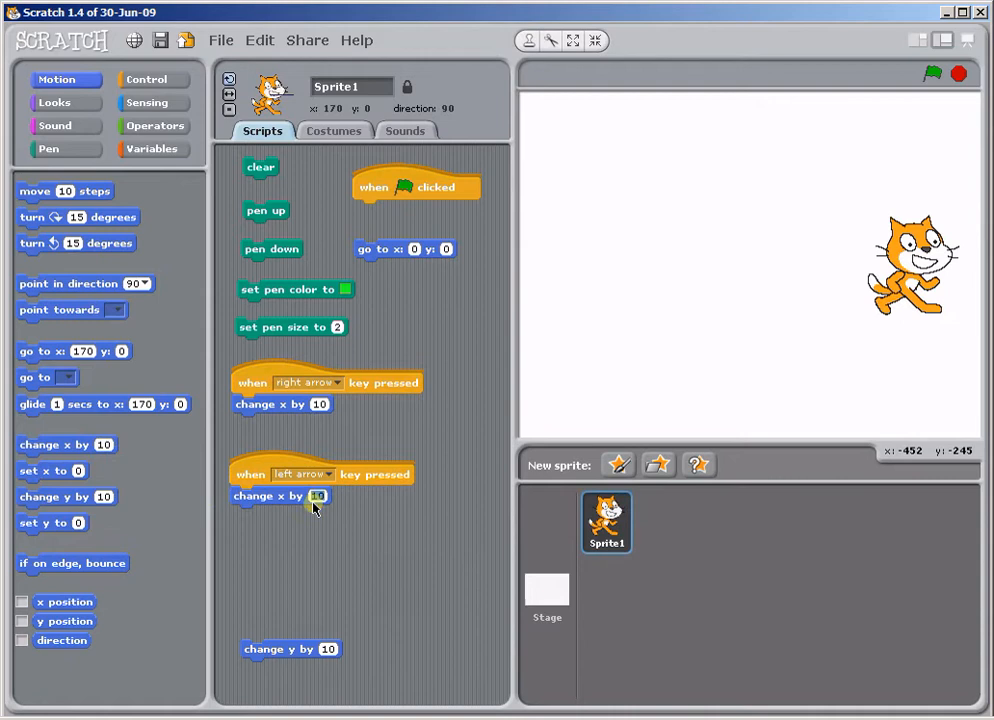
pyautogui.moveTo(316, 512)
pyautogui.write('-10')
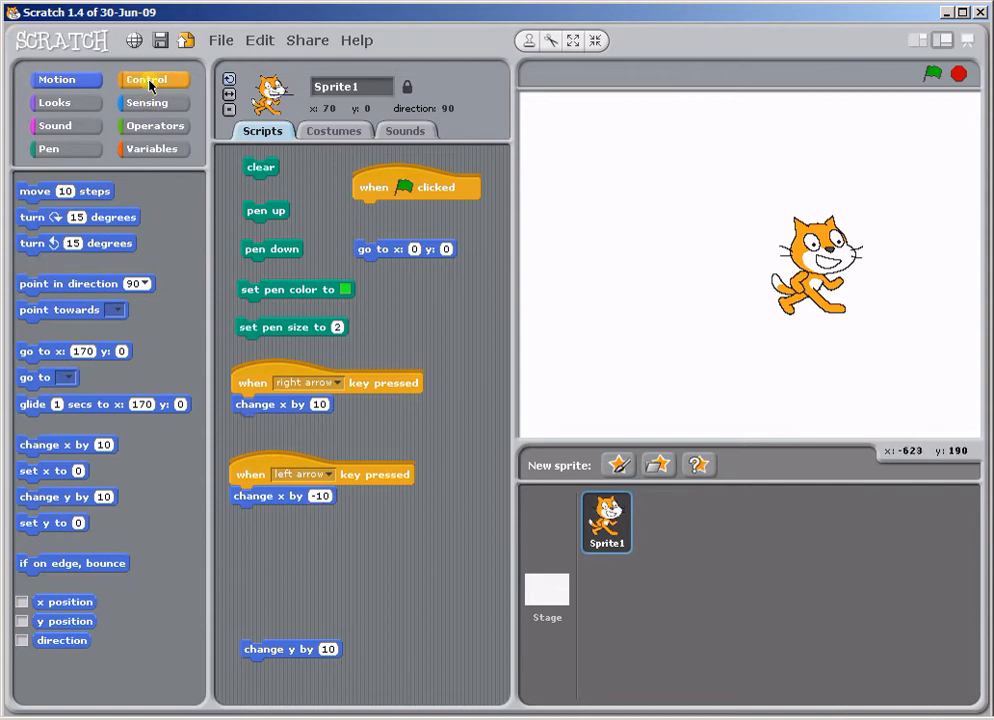
# Add further key hats from Control for the up and down arrow scripts.
pyautogui.click(152, 80)
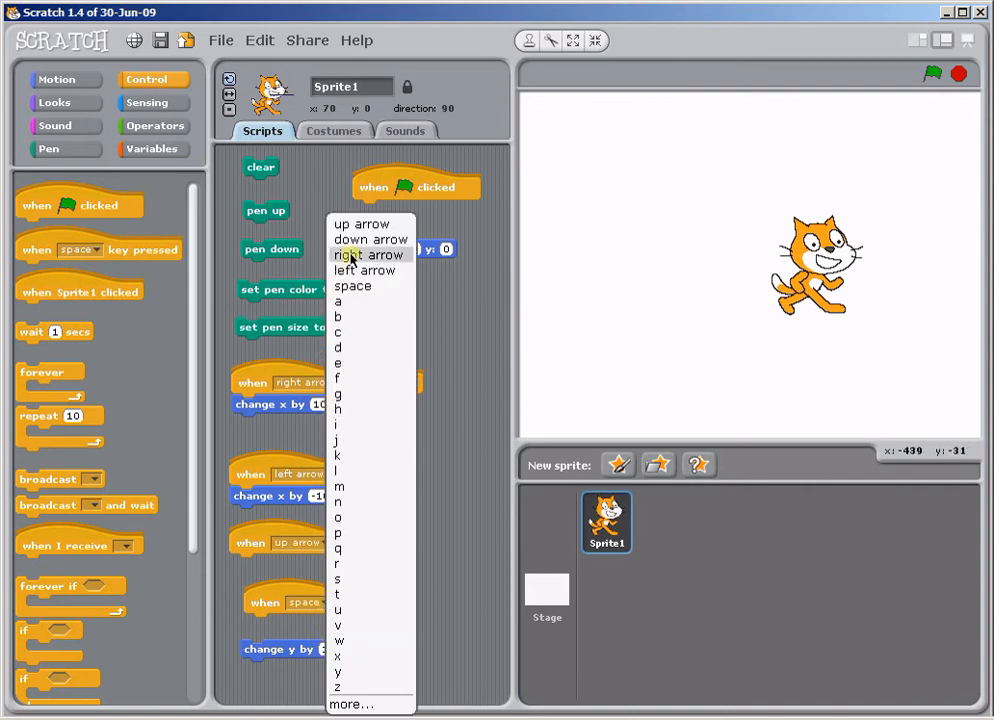
pyautogui.click(372, 240)
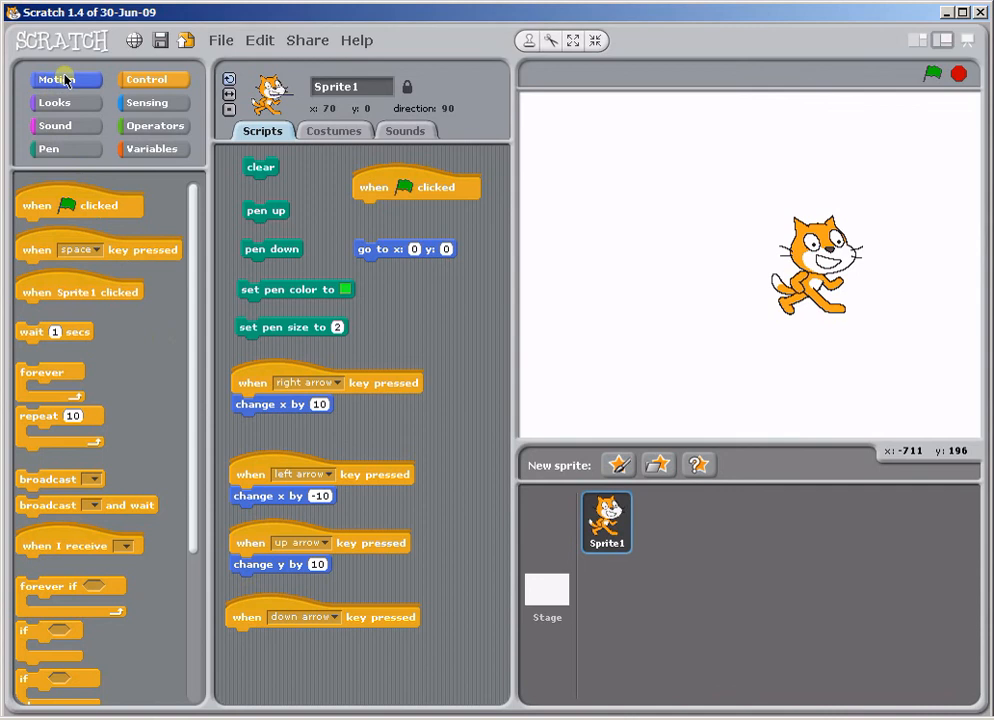
# Attach 'change y by 10' from Motion under the down-arrow hat.
pyautogui.click(56, 80)
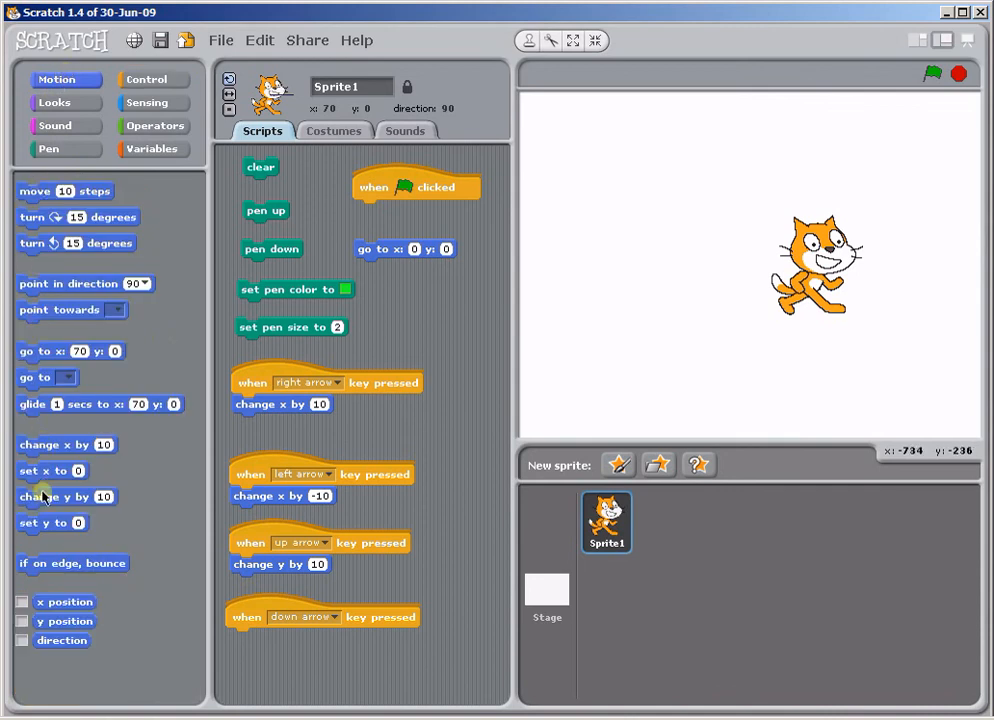
pyautogui.moveTo(68, 496); pyautogui.dragTo(282, 644)
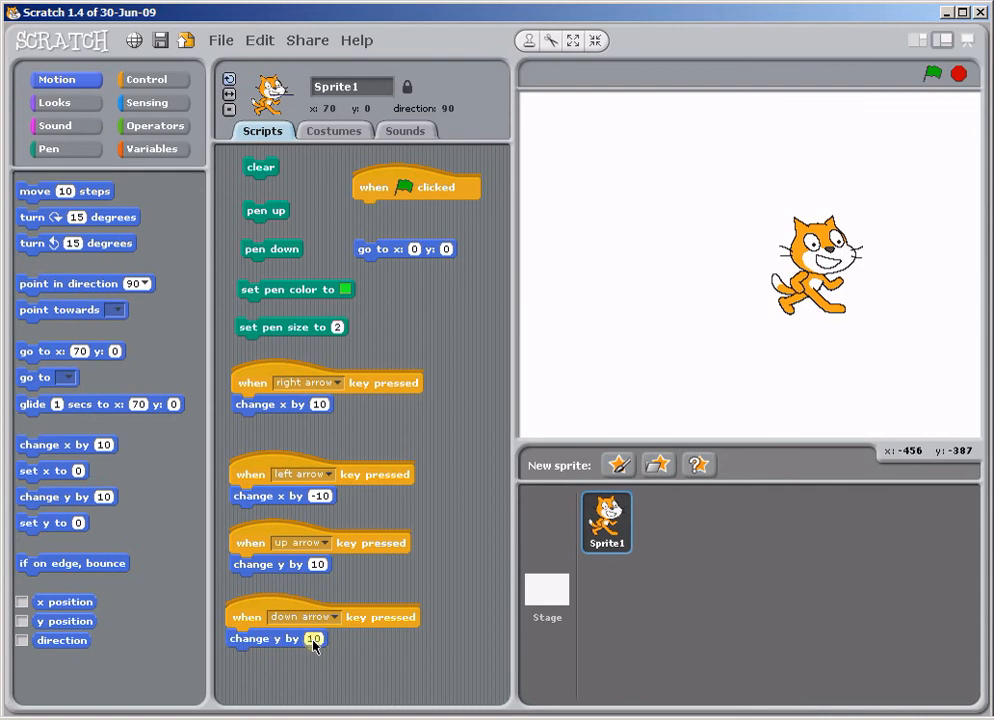
pyautogui.moveTo(330, 676)
pyautogui.write('-10')
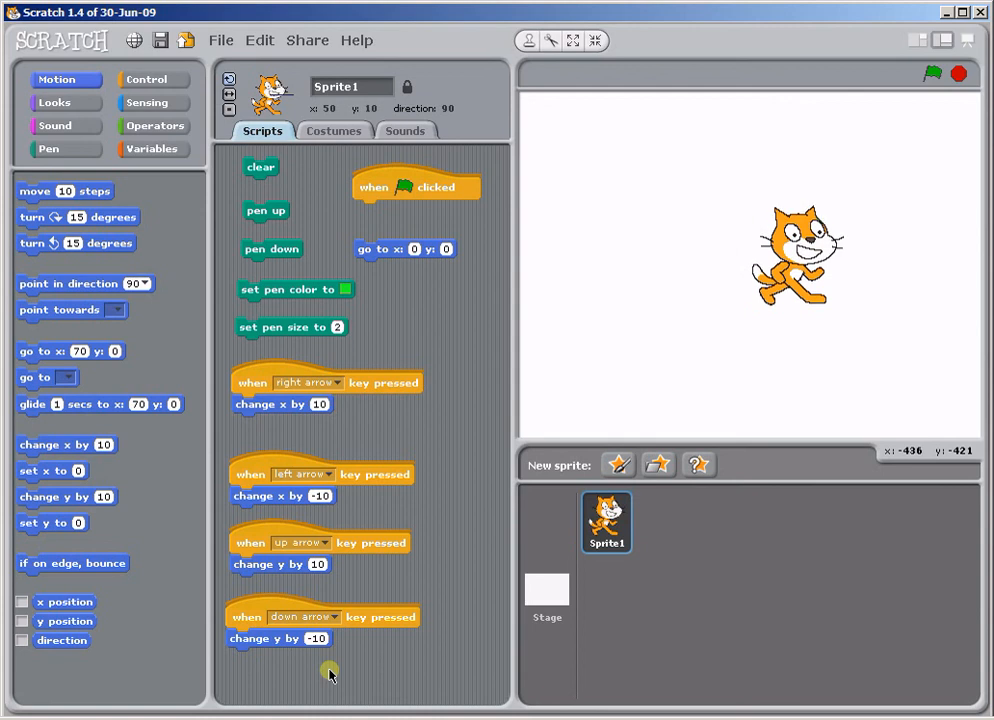
# Press the up arrow to test the cat's vertical movement.
pyautogui.press('Up')
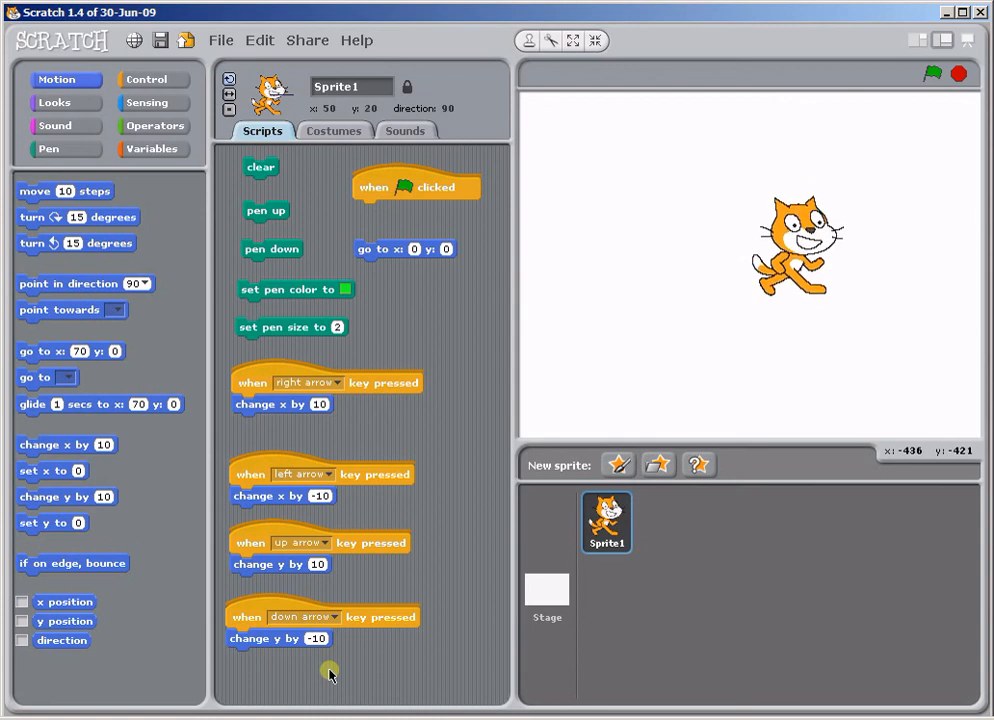